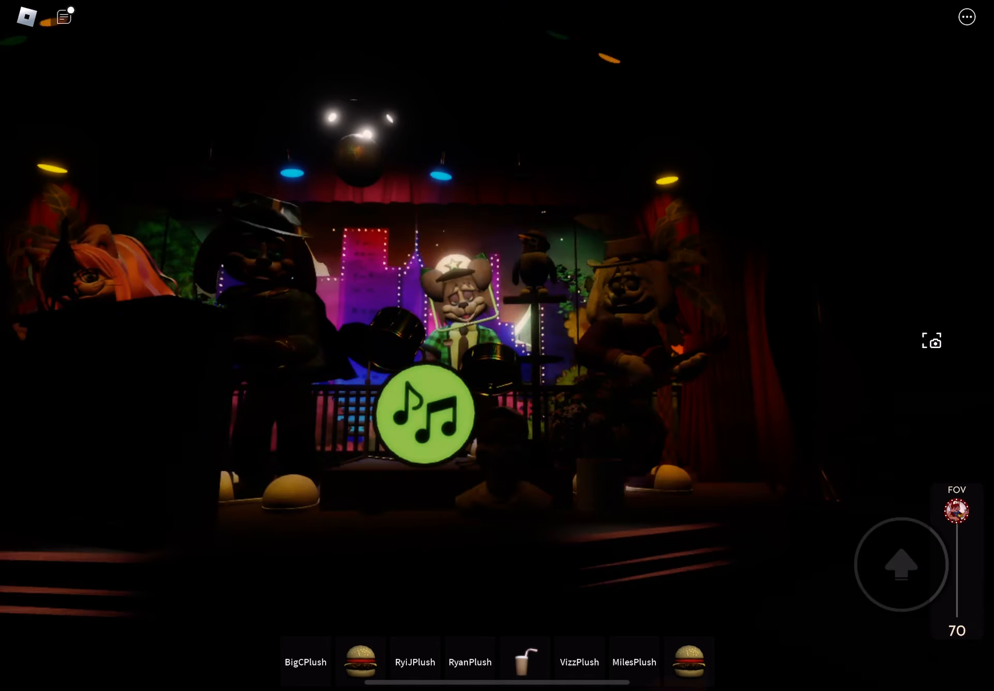
Open the chat window to show players' "pizza pizza" and "party party" messages over the band show.
left_click(64, 17)
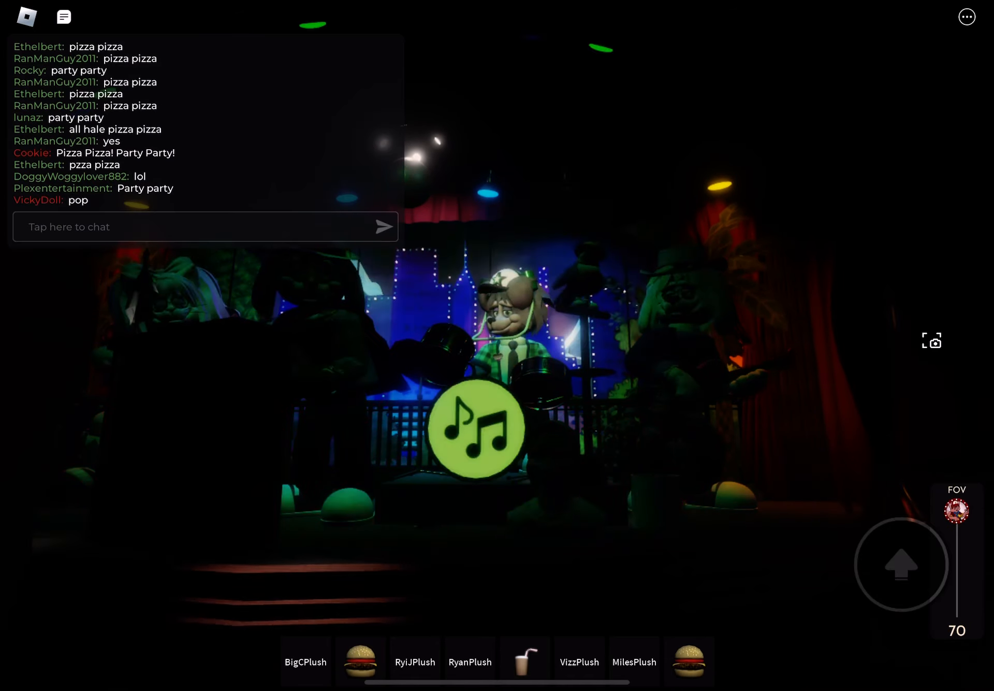